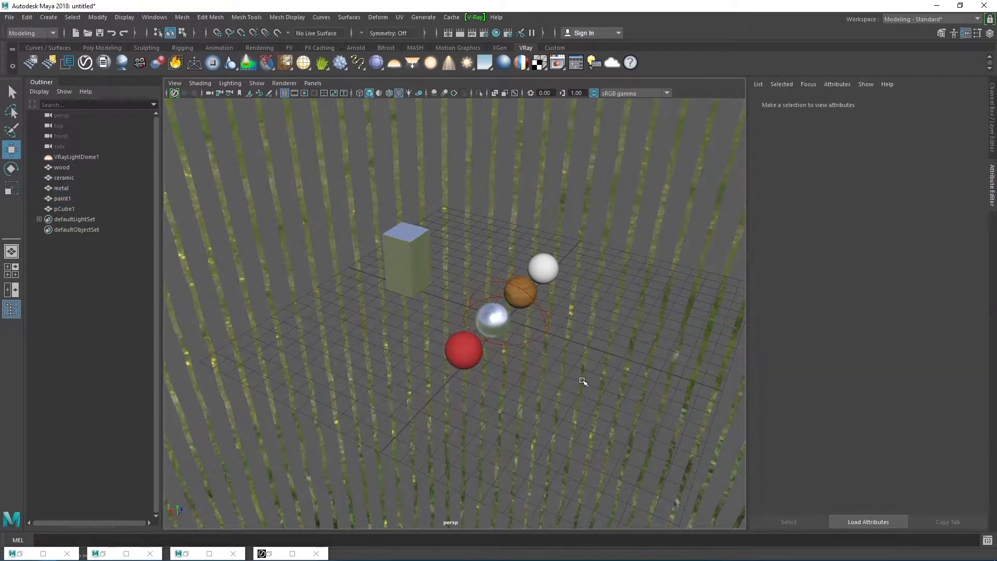
# Clear the sample spheres, cube and environment so only the grid remains.
pyautogui.moveTo(583, 381); pyautogui.dragTo(565, 370)
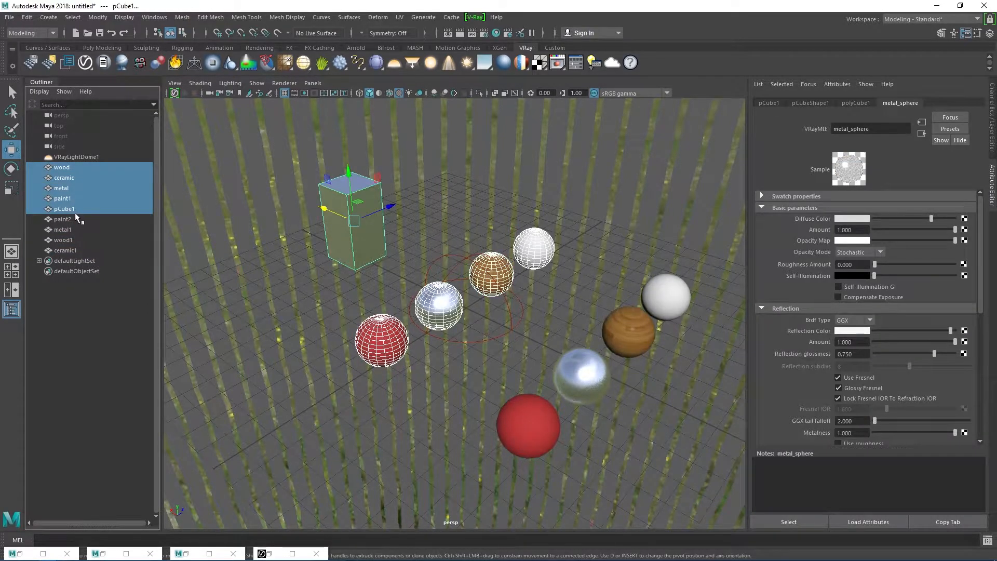
pyautogui.moveTo(75, 218)
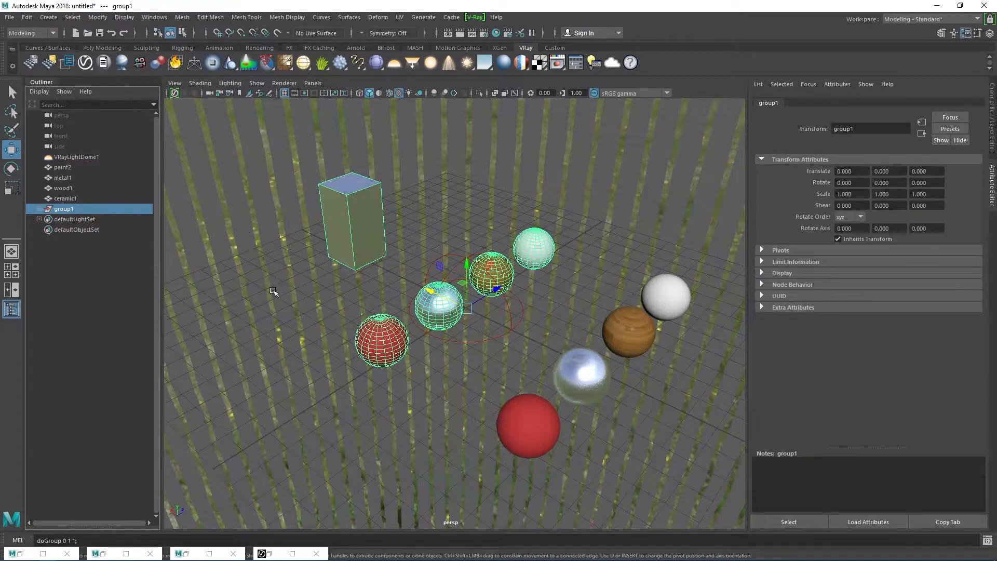
pyautogui.moveTo(90, 208)
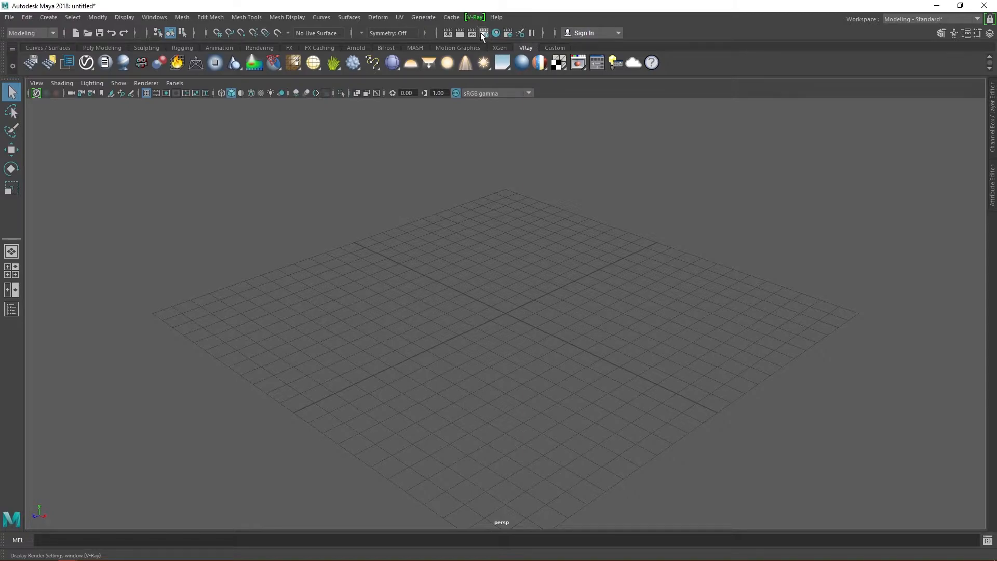
# Check the V-Ray Render Settings window, then create a polygon sphere at the scene centre.
pyautogui.click(484, 32)
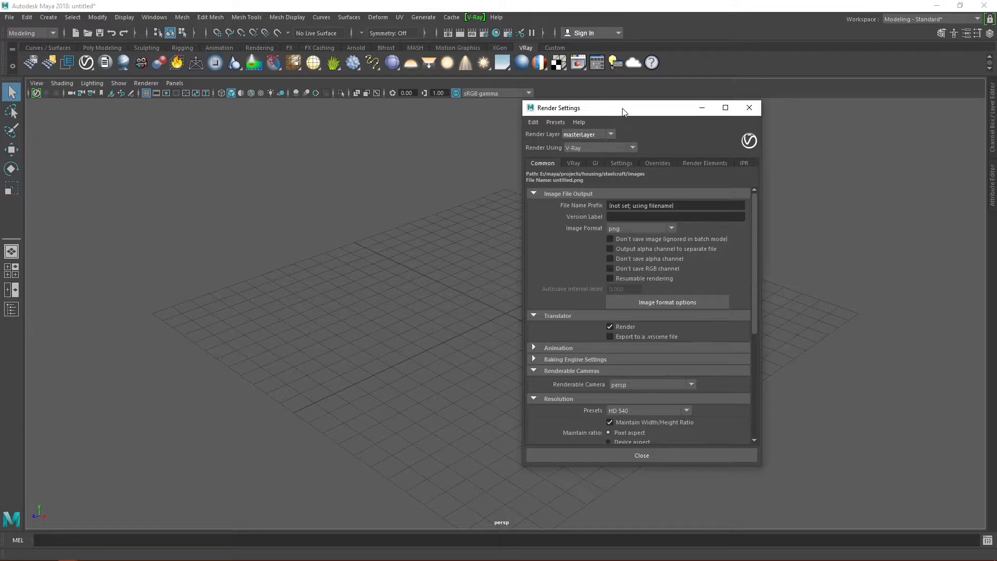
pyautogui.moveTo(622, 107); pyautogui.dragTo(438, 82)
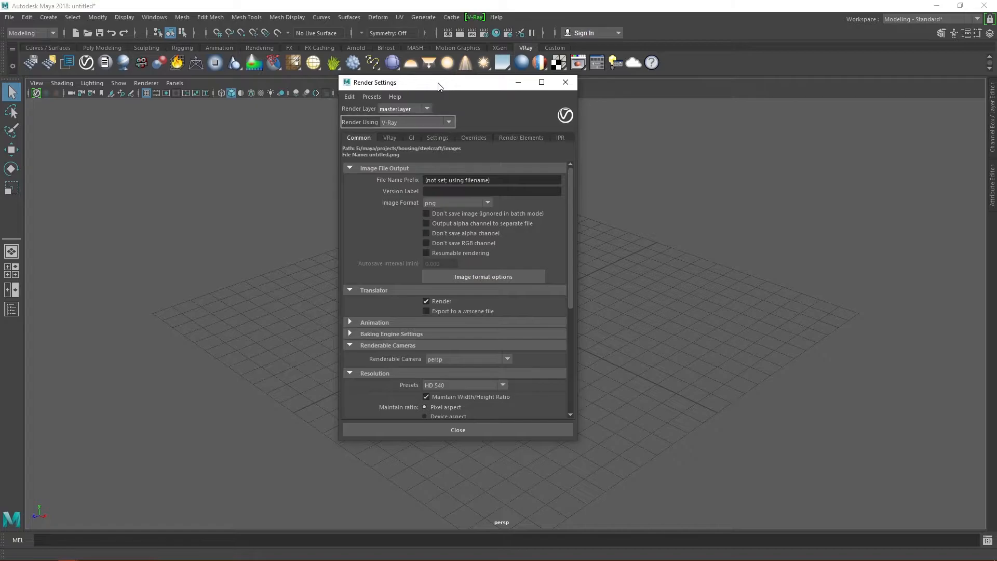
pyautogui.click(577, 62)
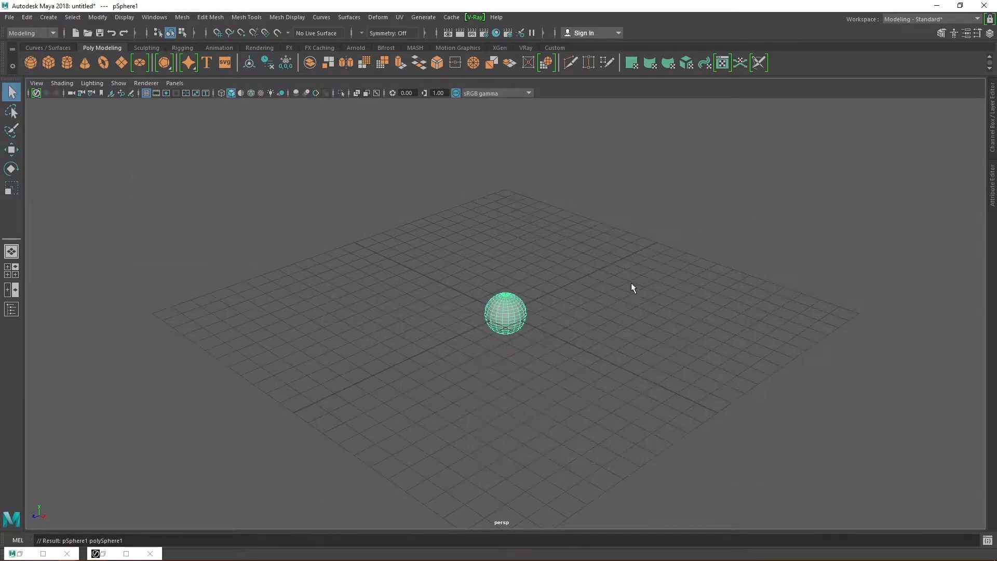
# Scale up the sphere and place a VRayLightRect rotated toward it, with the frame buffer shown.
pyautogui.press('r')
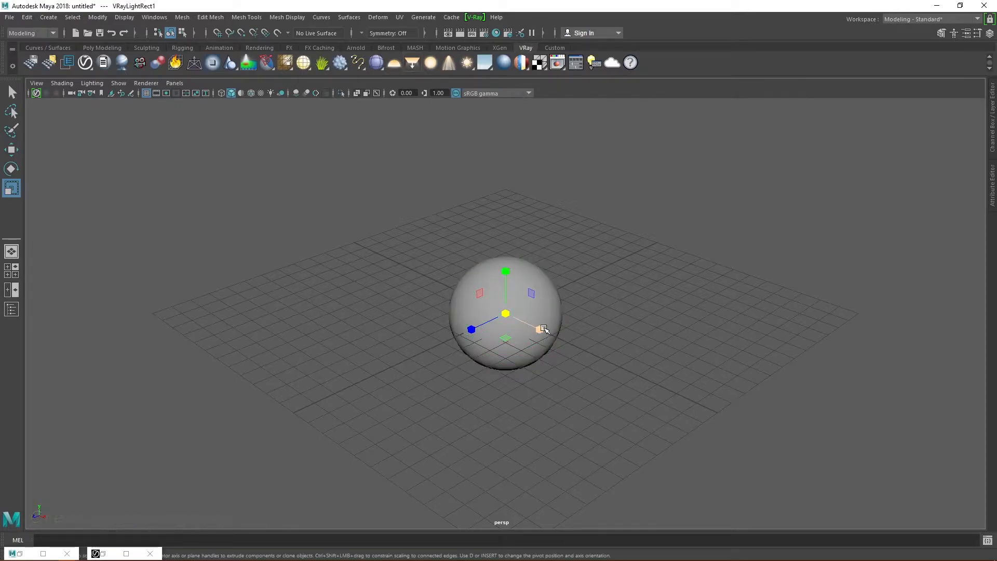
pyautogui.press('w')
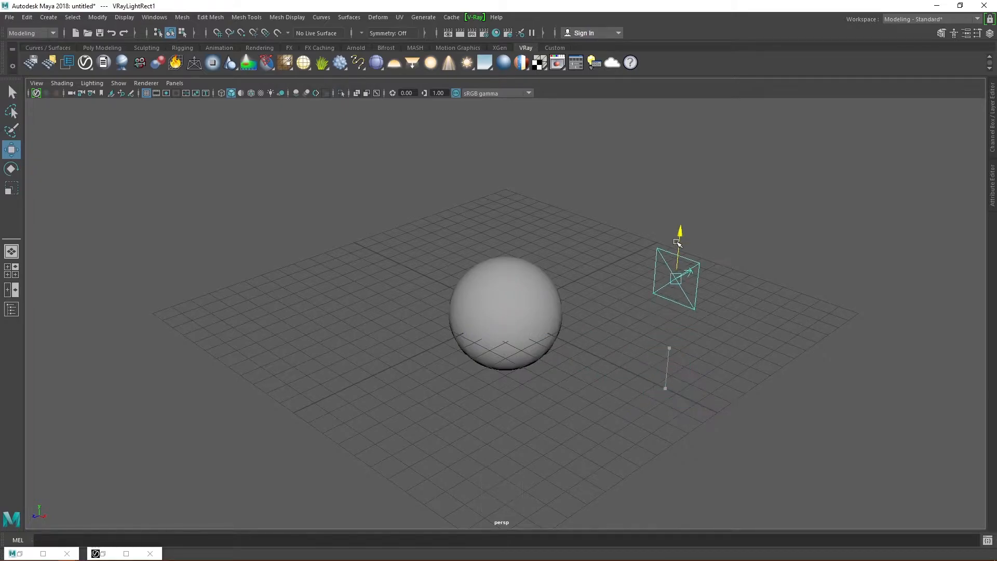
pyautogui.press('e')
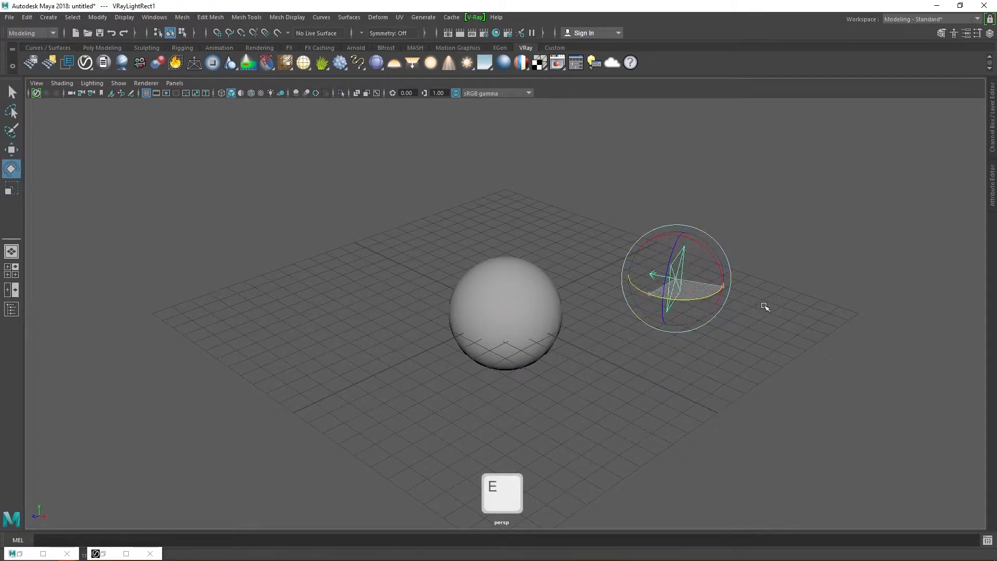
pyautogui.moveTo(763, 308); pyautogui.dragTo(696, 263)
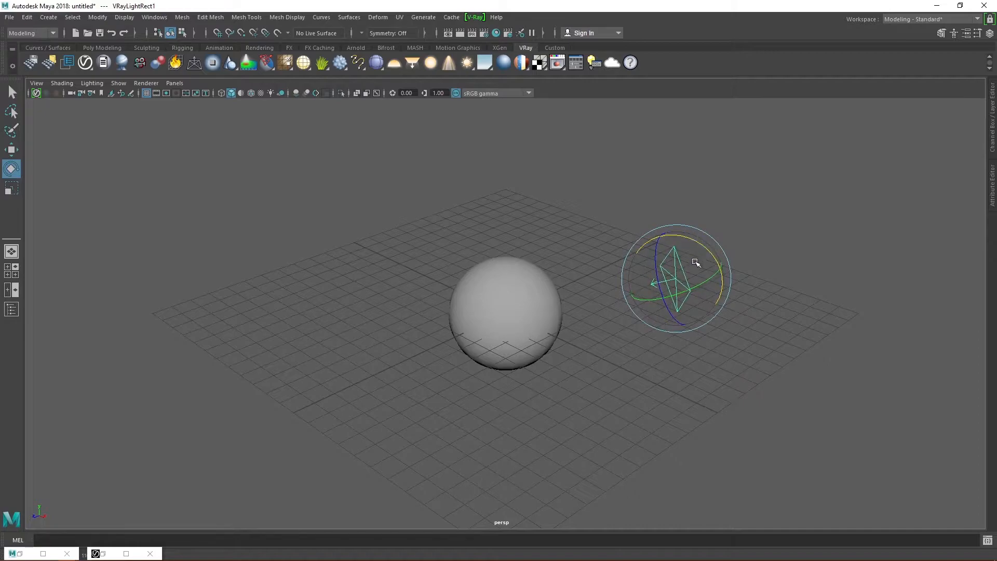
pyautogui.press('w')
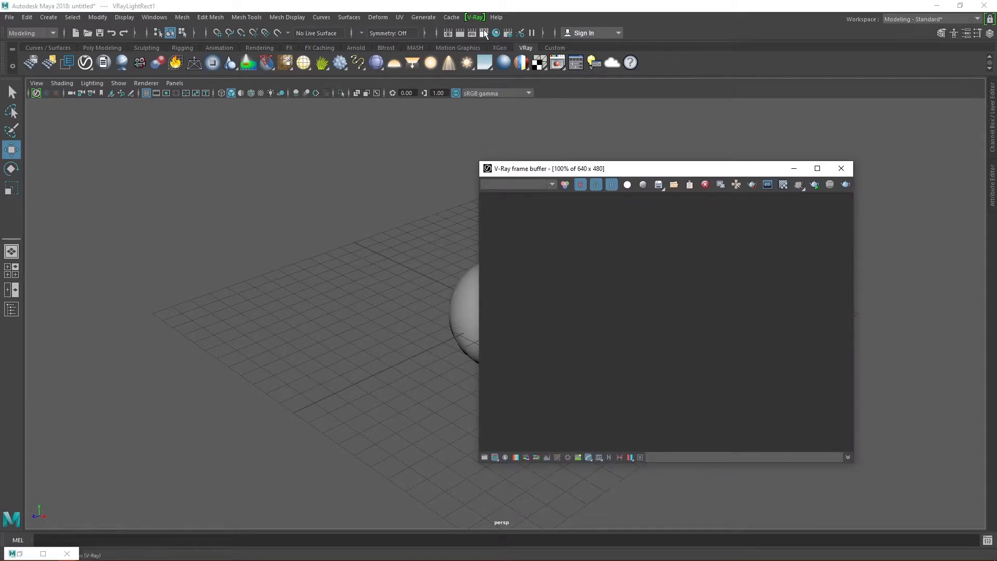
# Render the current frame at 960 x 540 and keep the image format on exr (multichannel).
pyautogui.click(457, 32)
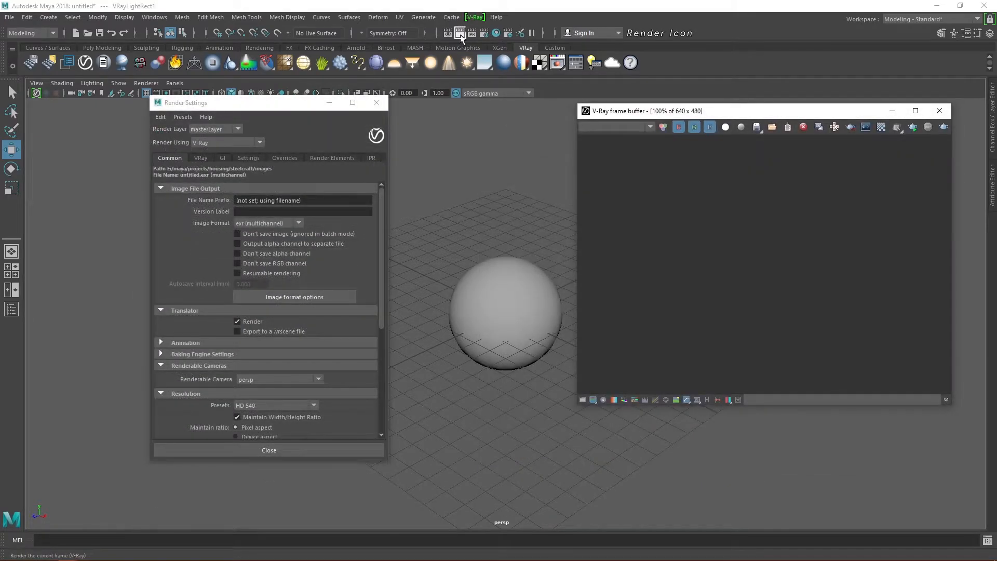
pyautogui.click(460, 32)
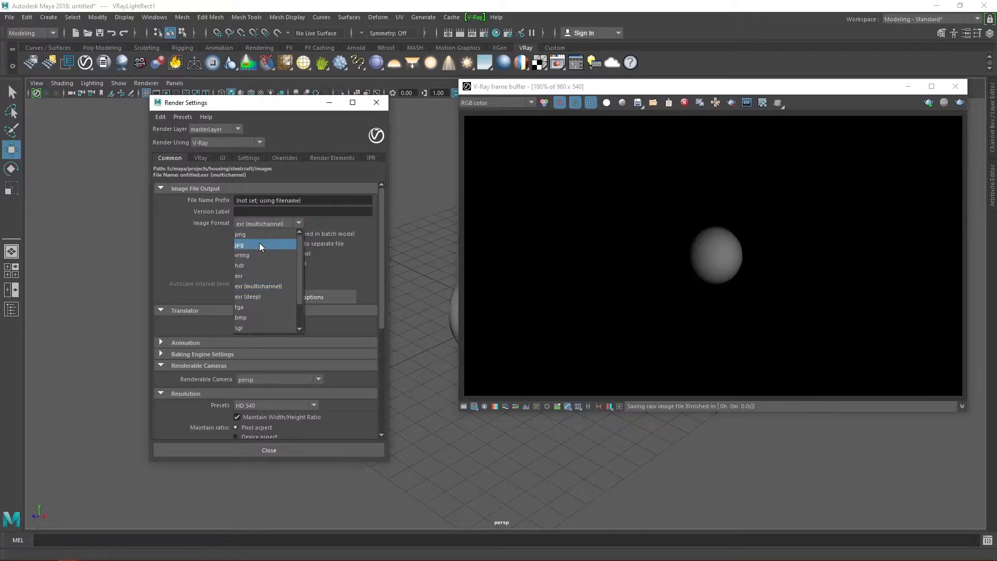
pyautogui.click(240, 234)
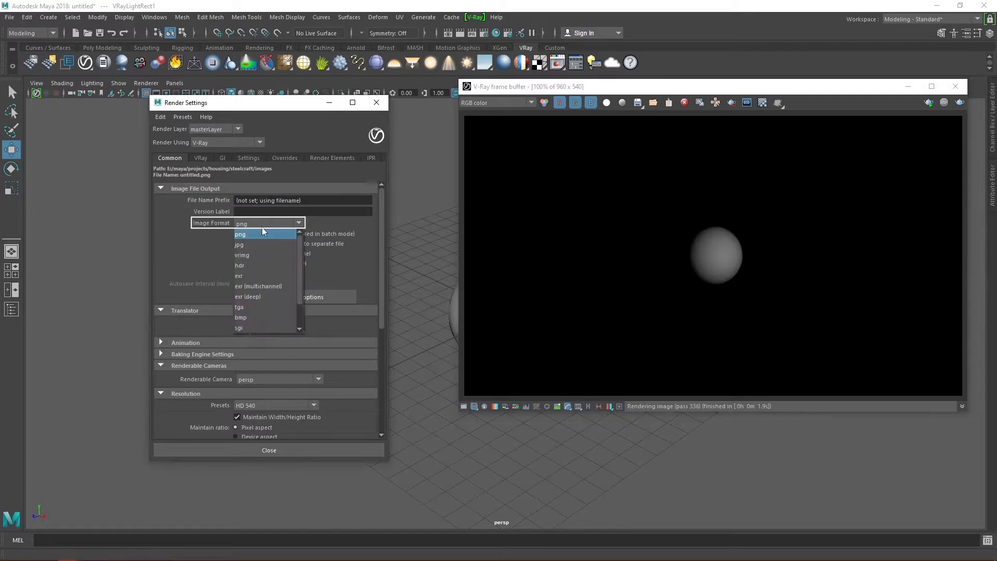
pyautogui.click(258, 285)
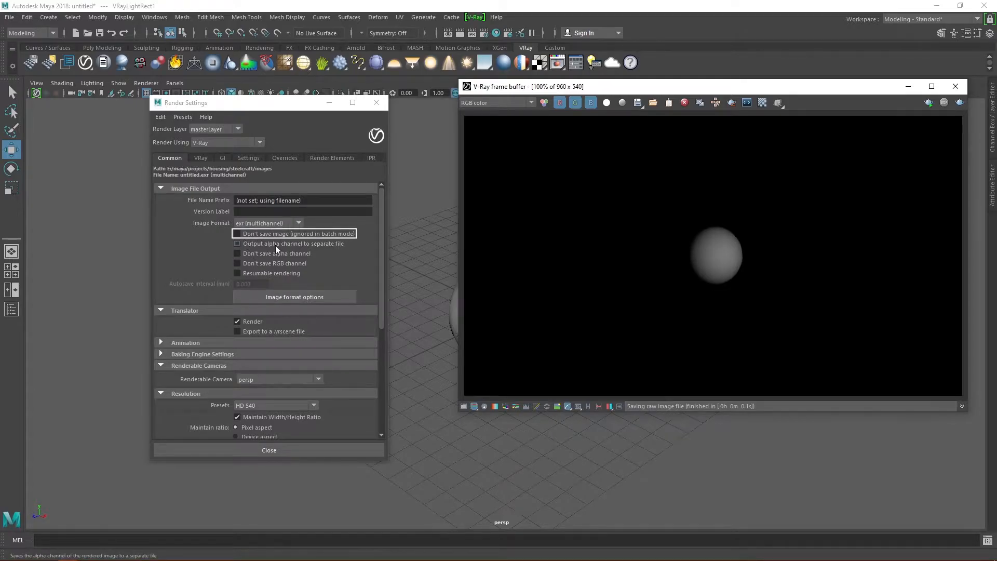
# Enable Don't save alpha channel after comparing the Alpha and RGB color views of the render.
pyautogui.click(236, 234)
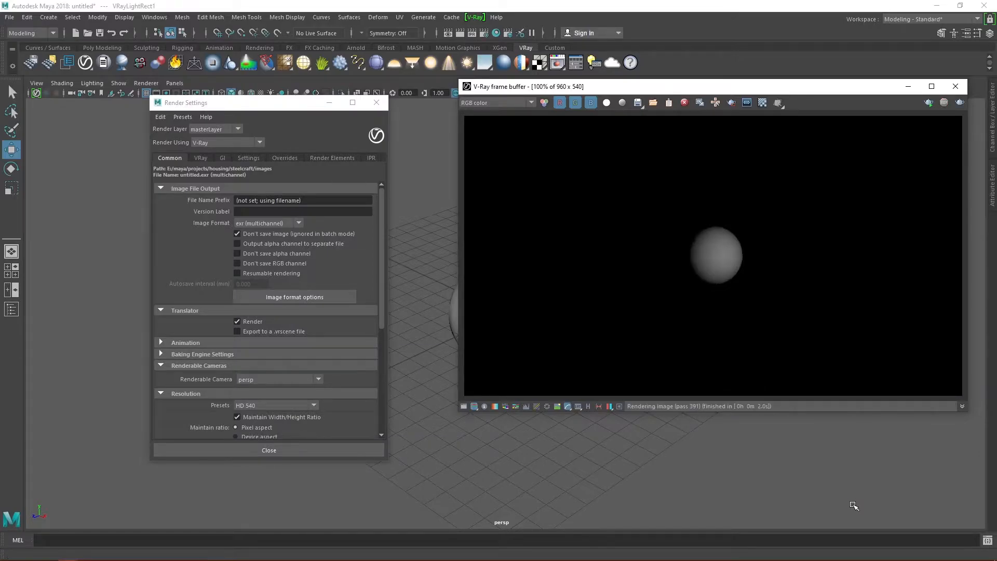
pyautogui.moveTo(255, 248)
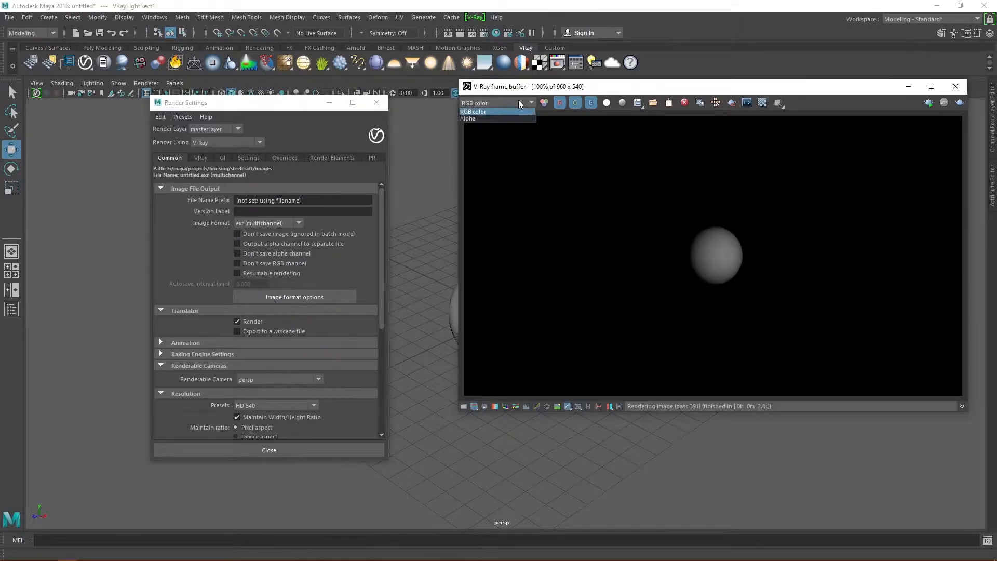
pyautogui.click(467, 118)
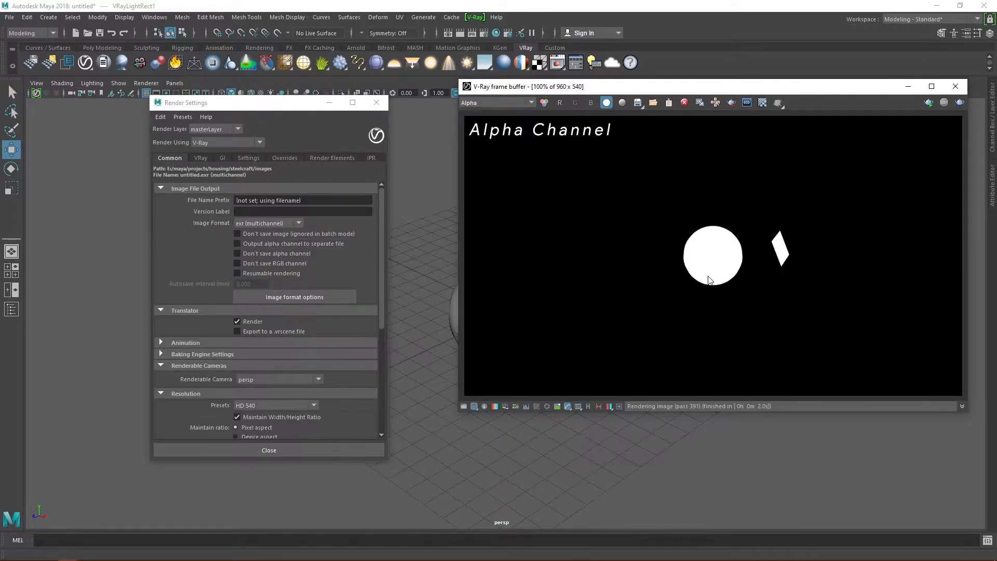
pyautogui.moveTo(522, 102)
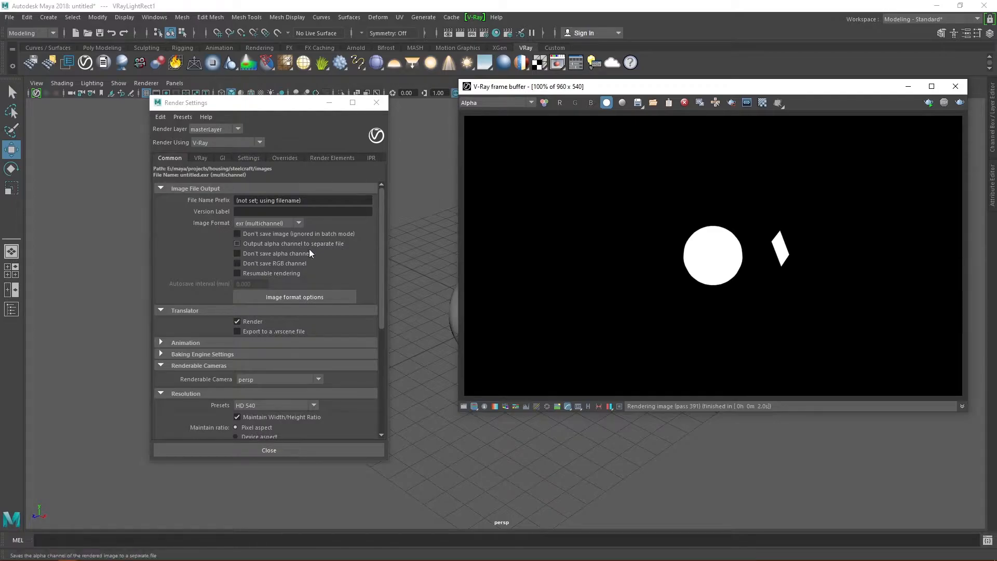
pyautogui.click(236, 253)
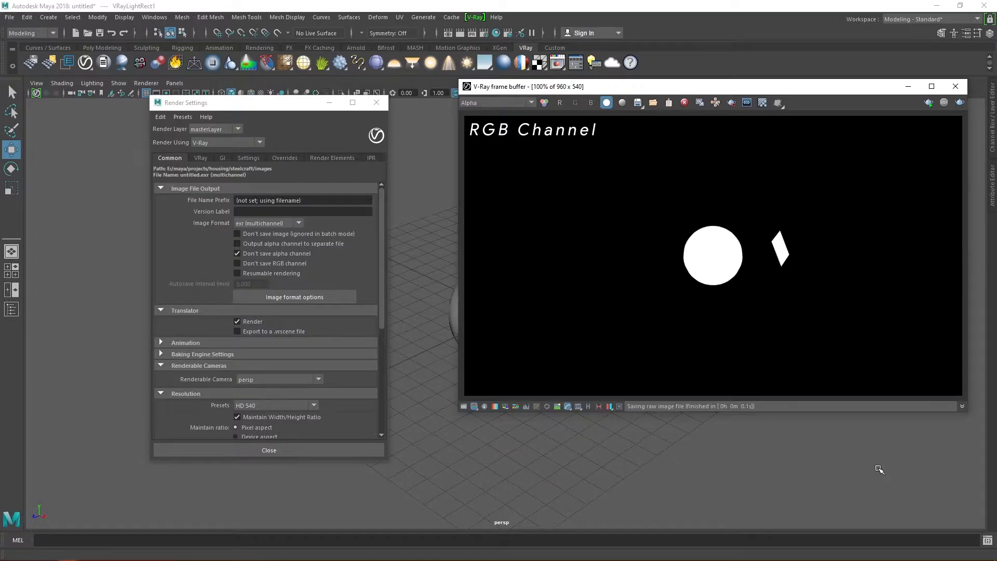
pyautogui.click(606, 102)
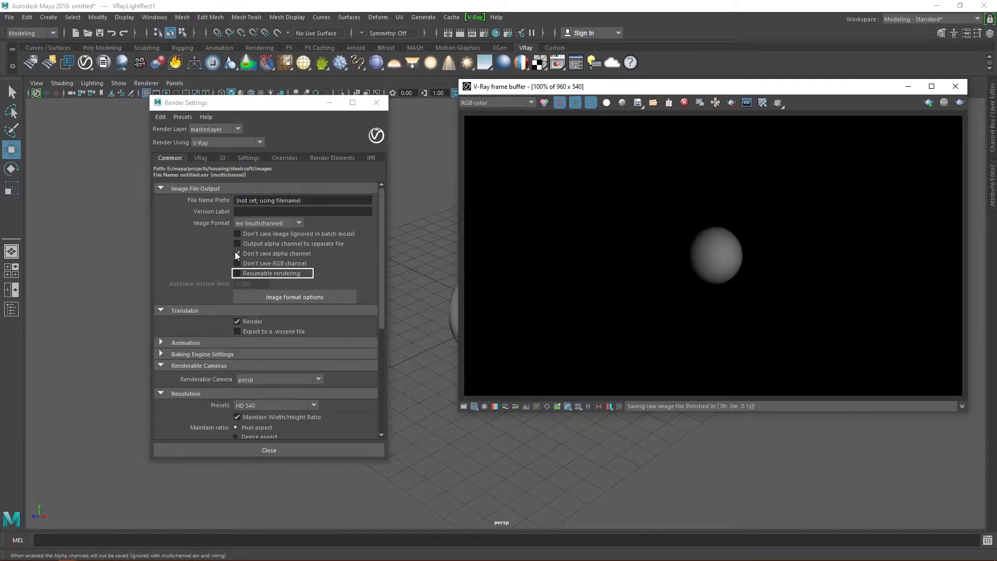
# Leave resumable rendering off and keep persp as the renderable camera.
pyautogui.click(236, 273)
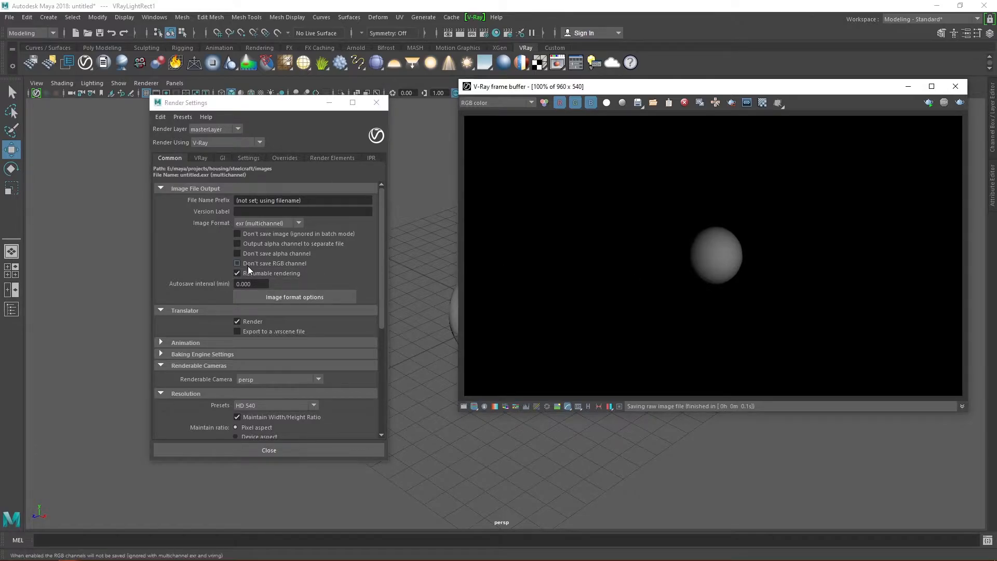
pyautogui.click(237, 273)
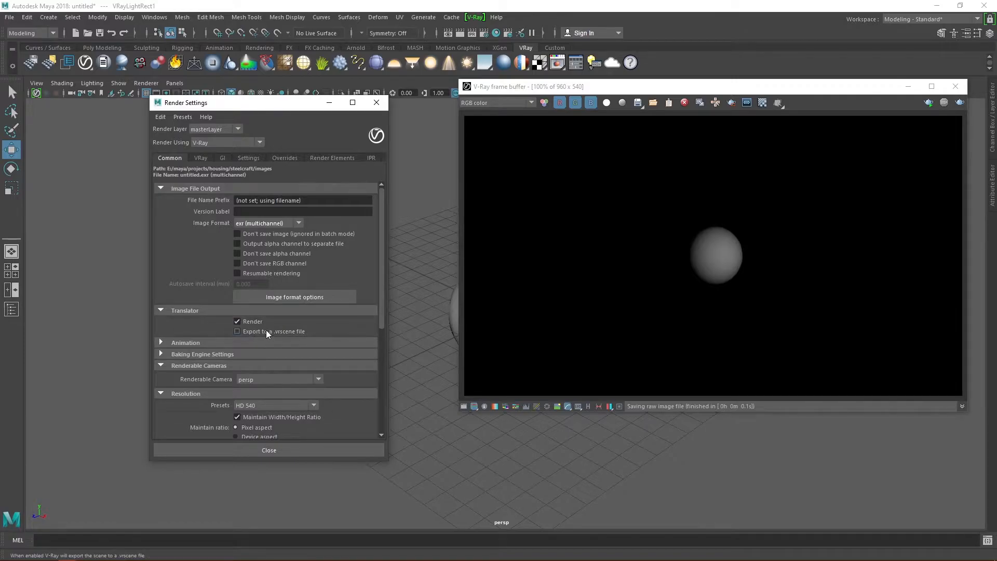
pyautogui.click(184, 342)
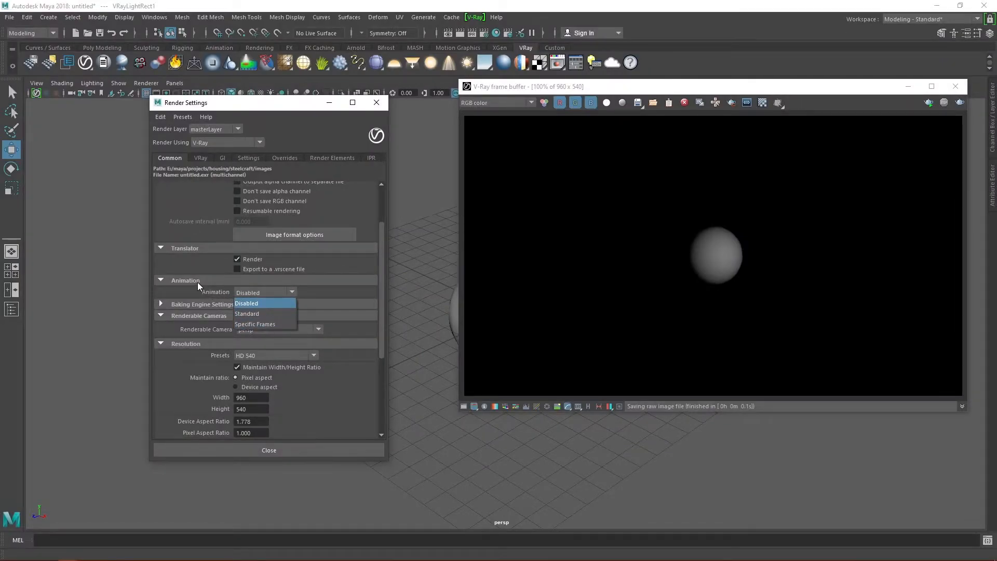
pyautogui.click(246, 303)
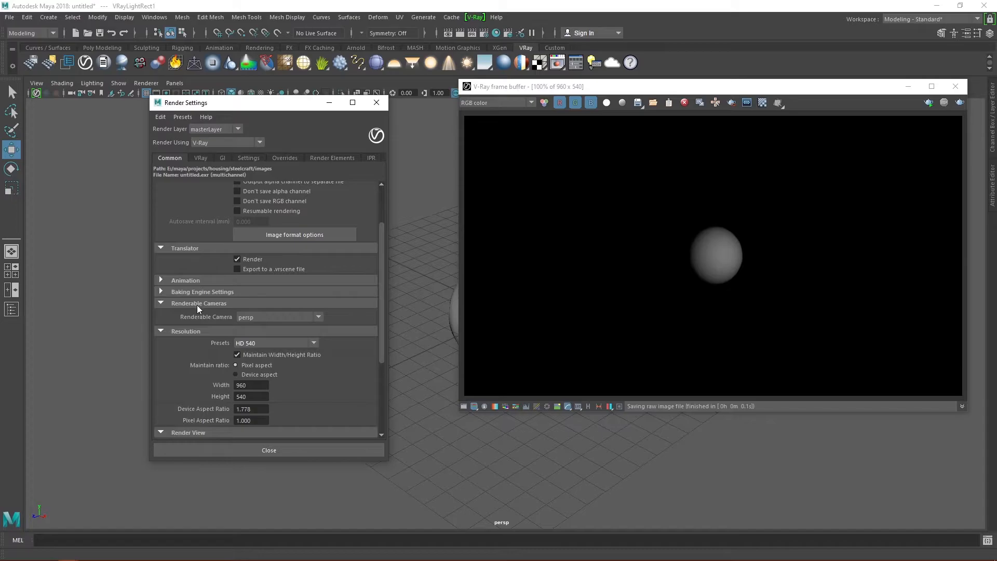
pyautogui.moveTo(214, 309)
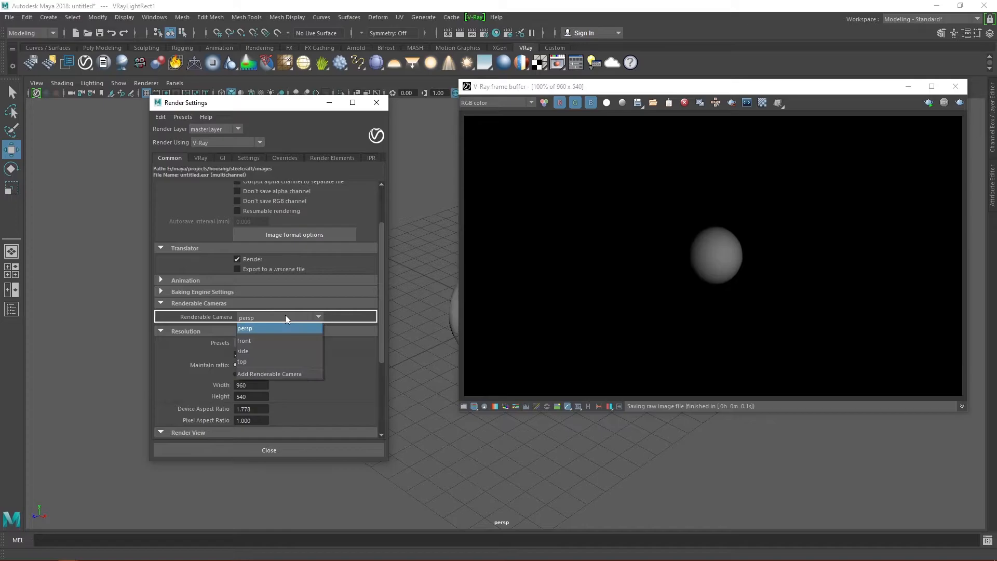
pyautogui.moveTo(266, 361)
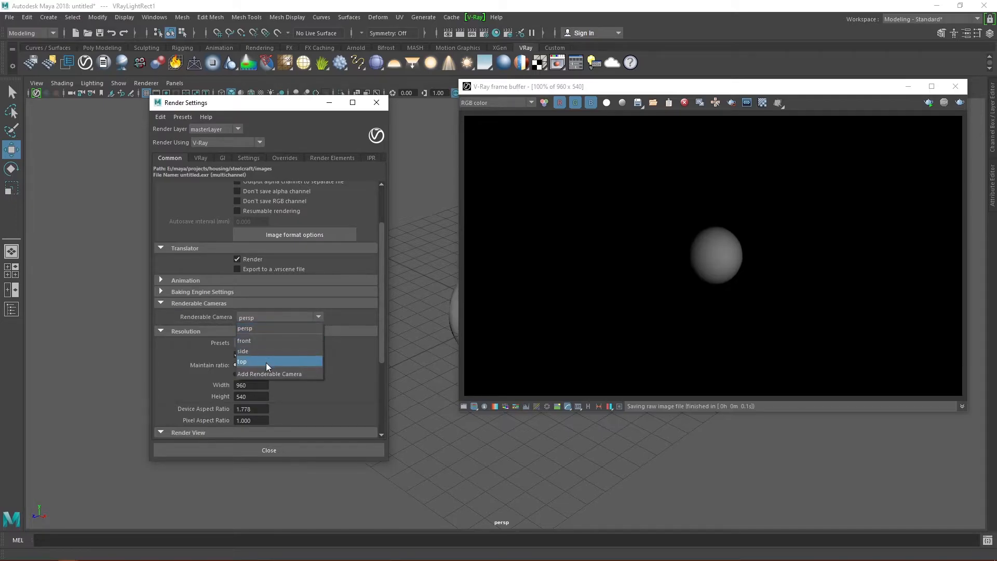
pyautogui.moveTo(276, 328)
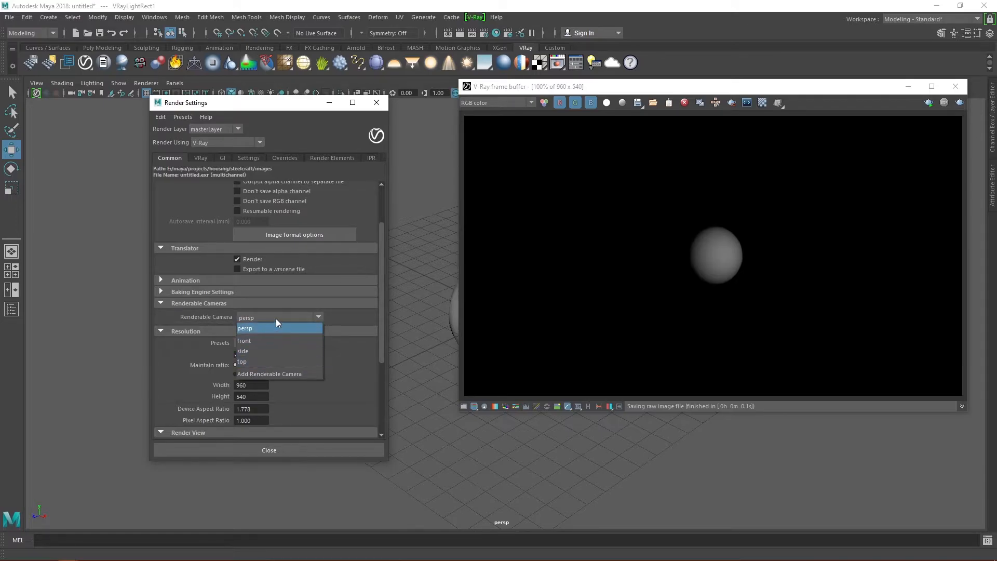
pyautogui.click(245, 327)
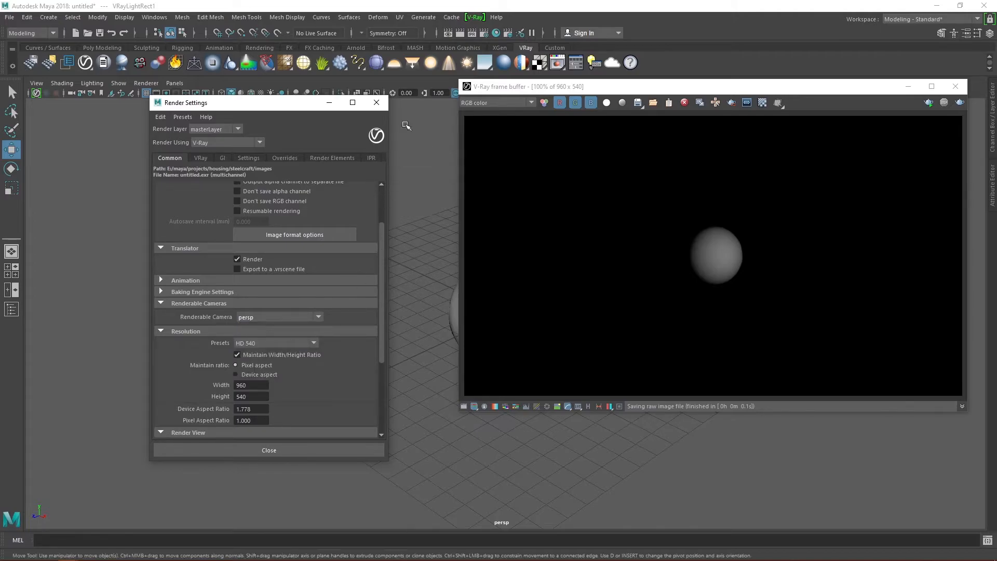
# Create camera persp1 and add it as a second renderable camera beside persp.
pyautogui.click(174, 83)
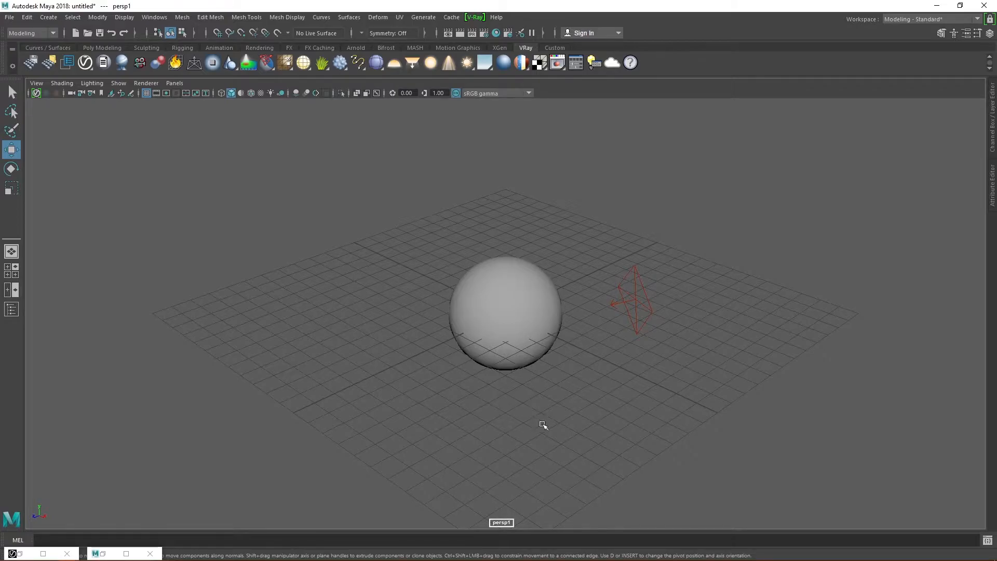
pyautogui.click(279, 317)
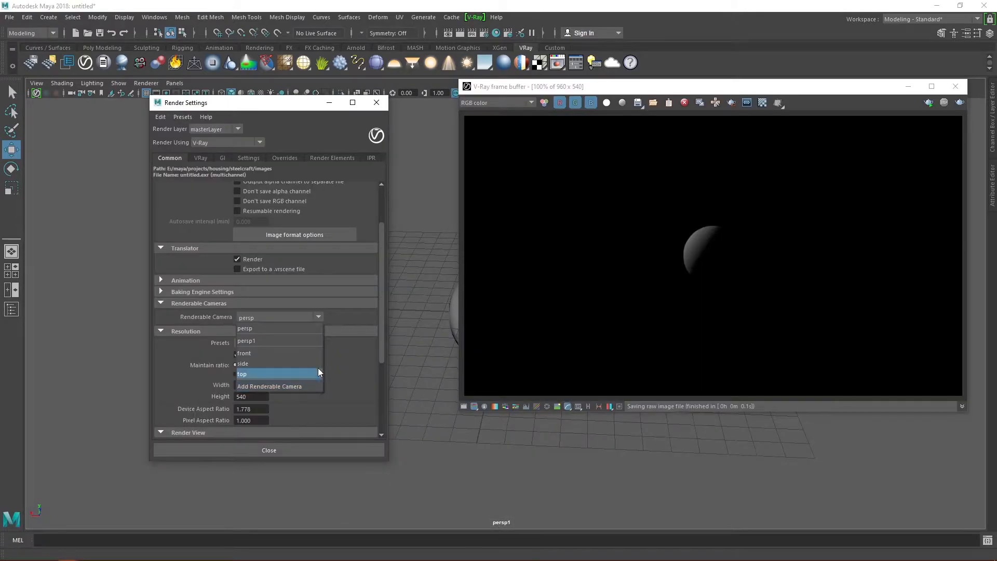
pyautogui.click(269, 385)
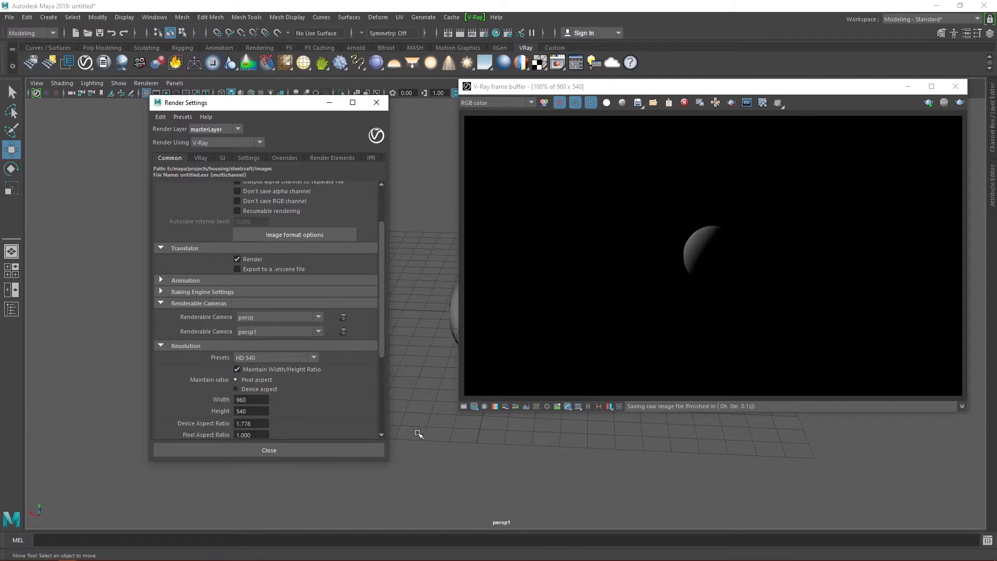
pyautogui.moveTo(279, 370)
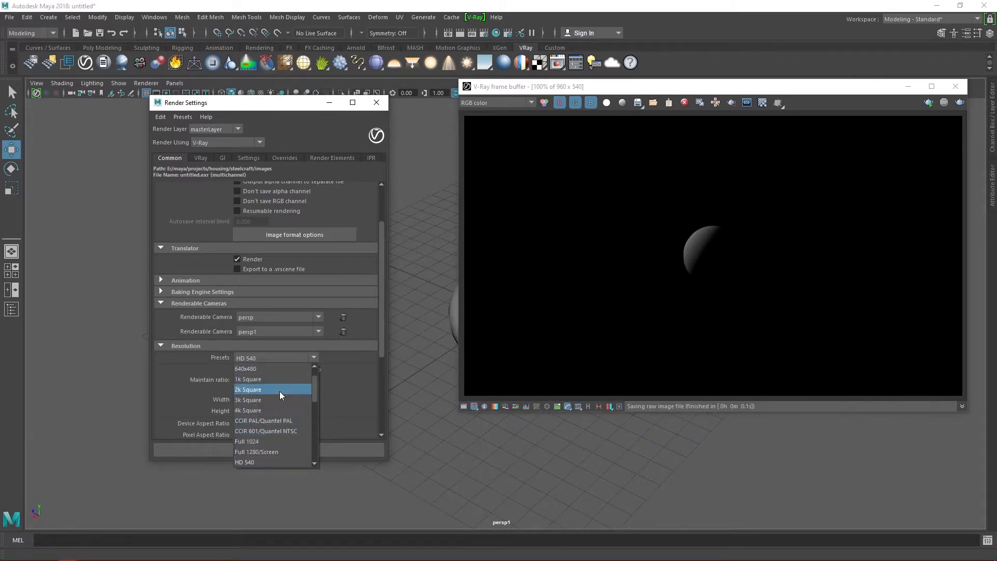
# Render once at the 2k Square 2048 x 2048 preset, then restore HD 540 (960x540).
pyautogui.click(247, 389)
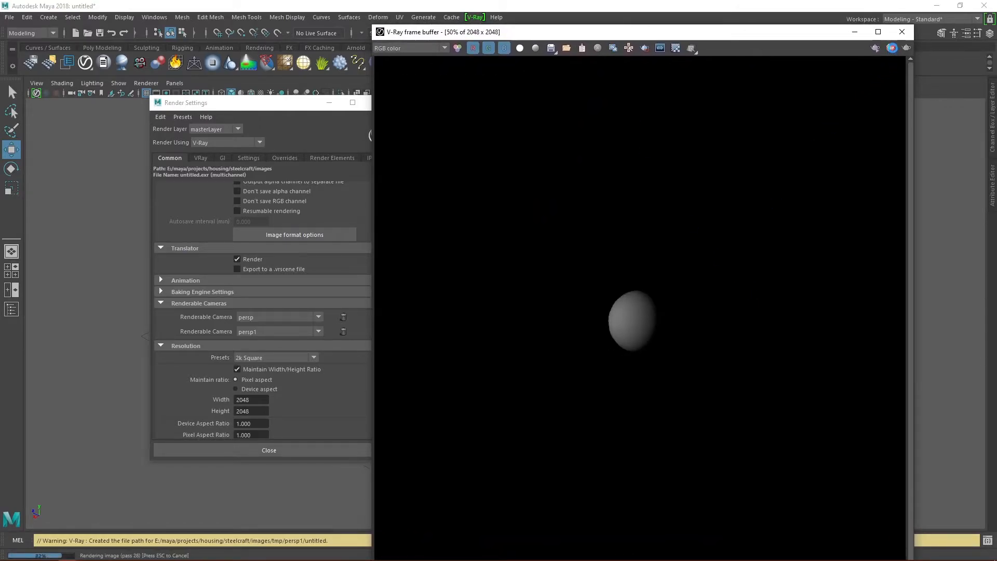
pyautogui.click(312, 357)
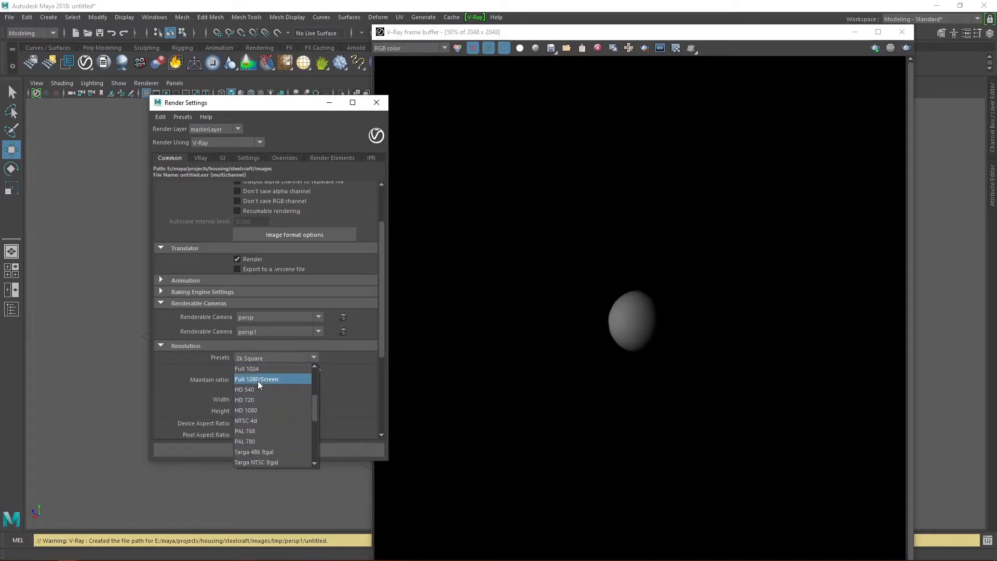
pyautogui.click(244, 389)
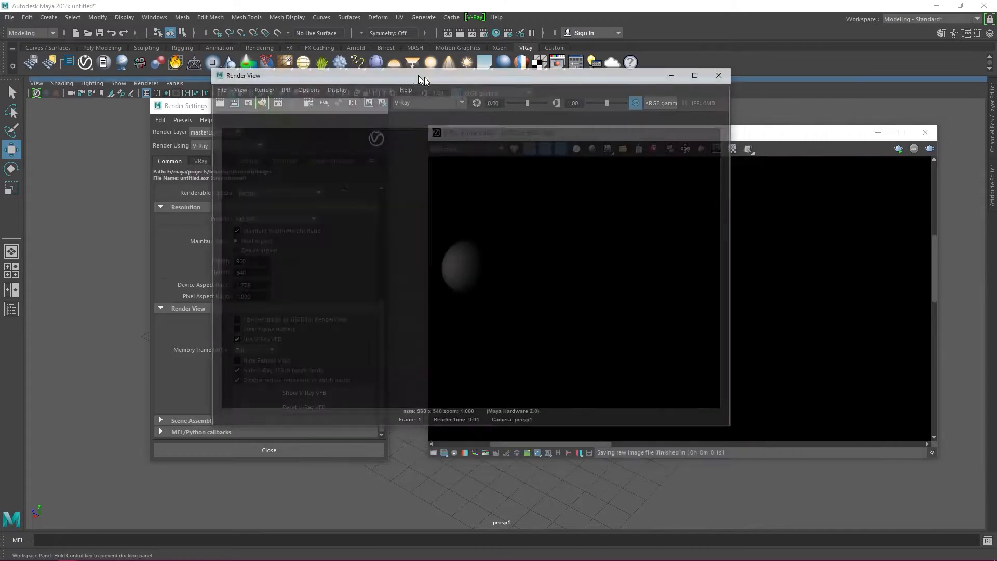
# Move the Render View aside and show the VRay renderer and image sampler settings.
pyautogui.moveTo(423, 75); pyautogui.dragTo(598, 134)
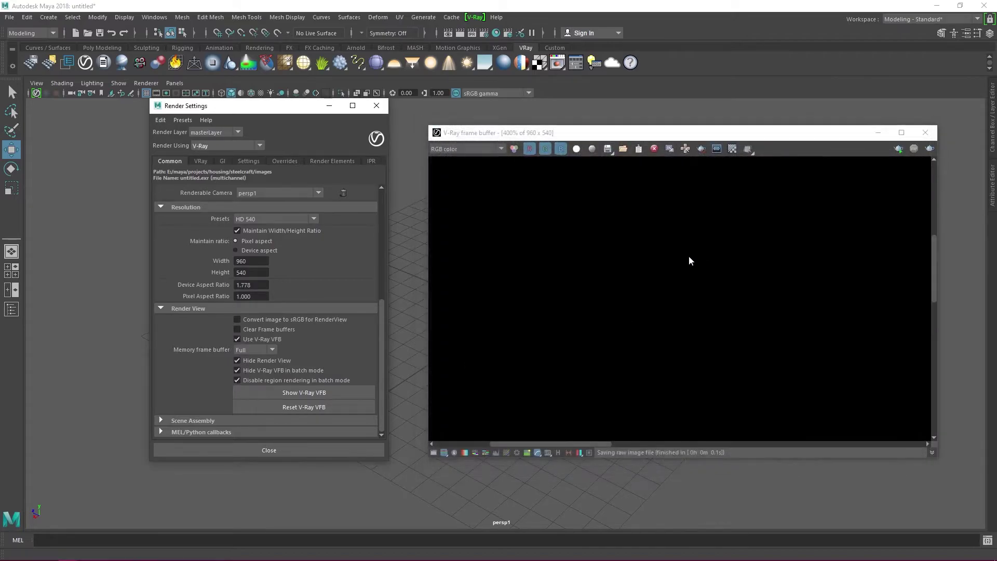
pyautogui.click(200, 160)
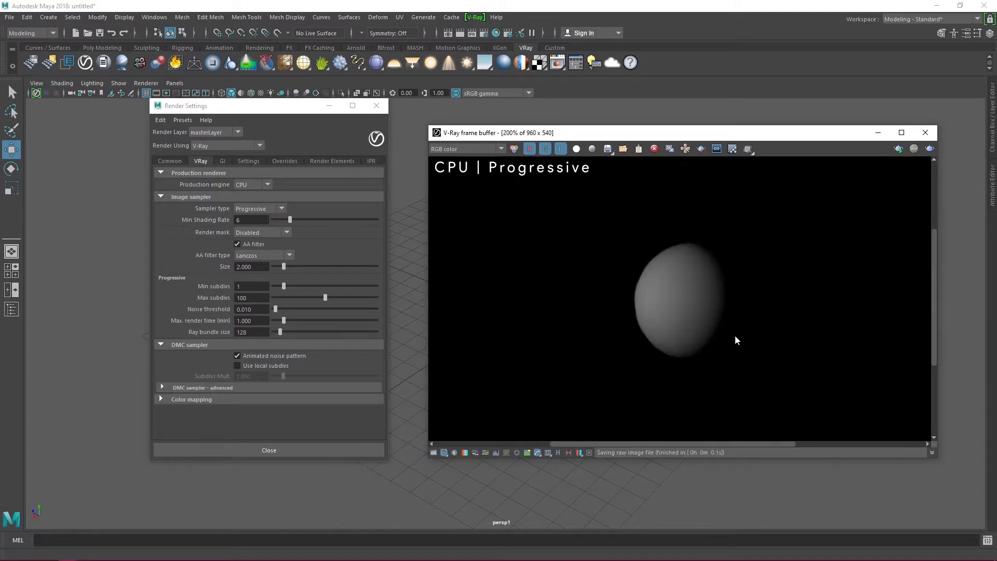
# Set the image sampler to Bucket and use the CUDA production engine with Bucket sampling.
pyautogui.click(259, 207)
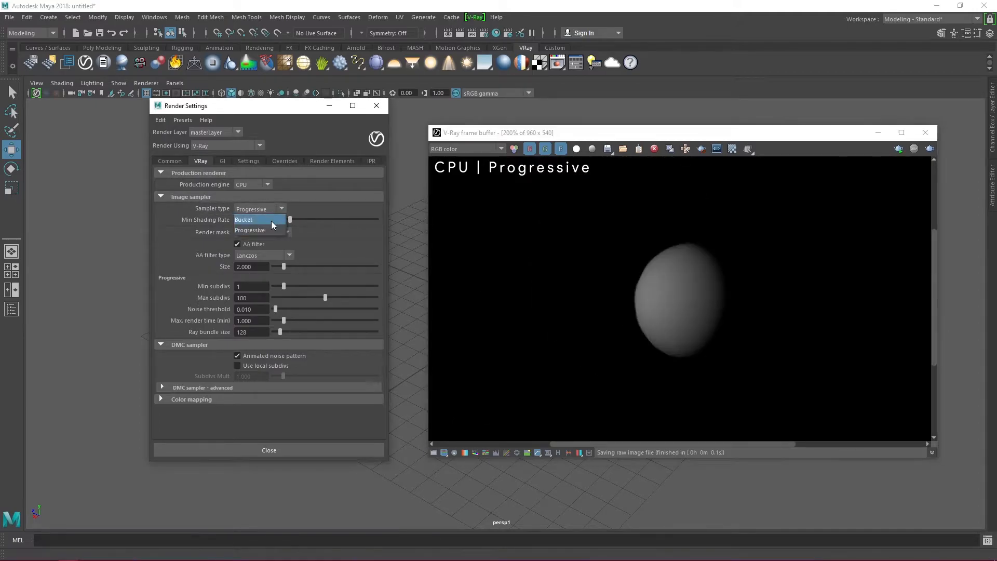
pyautogui.click(243, 219)
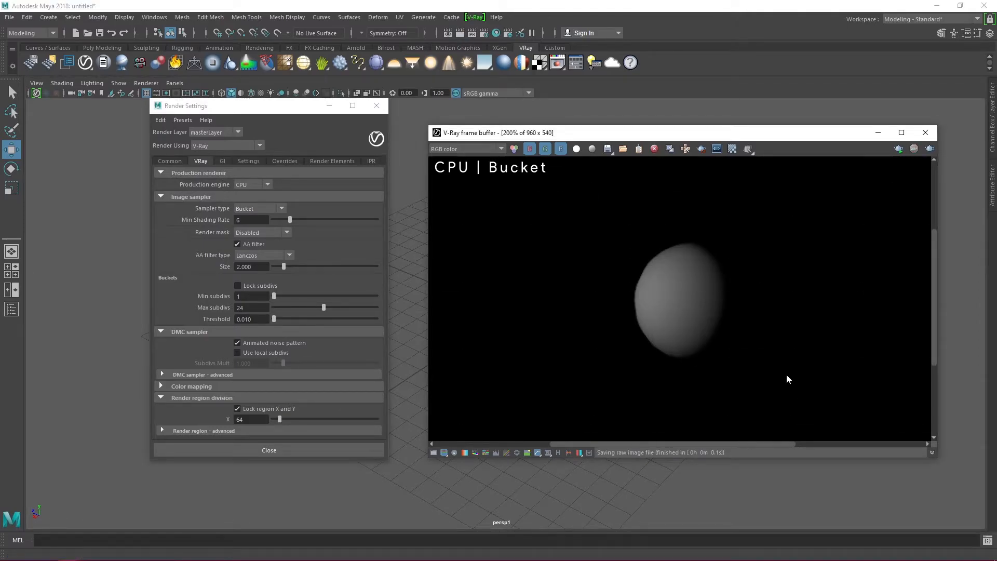
pyautogui.click(252, 185)
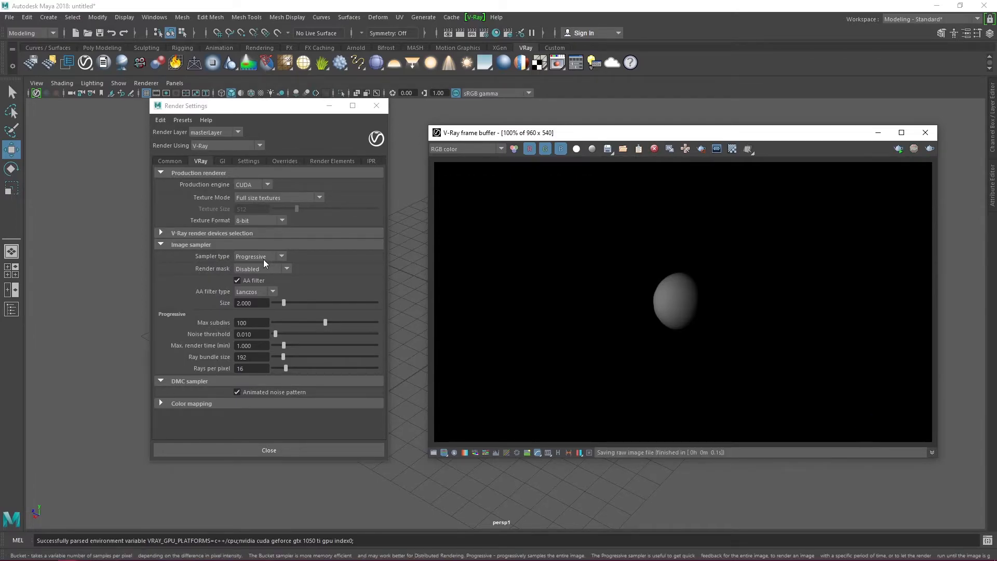
pyautogui.click(259, 255)
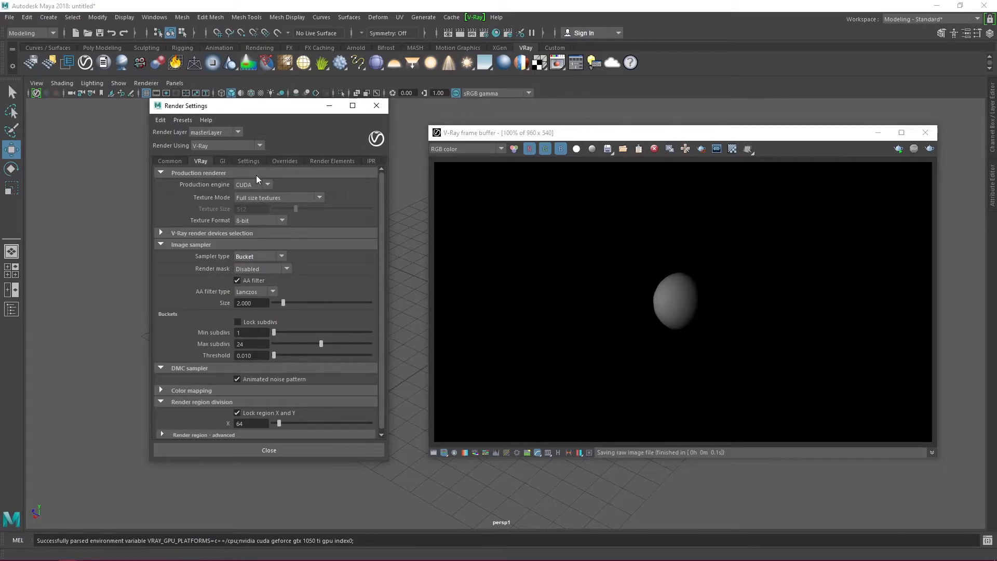
# Switch production engine to CPU, pick the Gaussian AA filter and enter threshold 0.001.
pyautogui.click(253, 184)
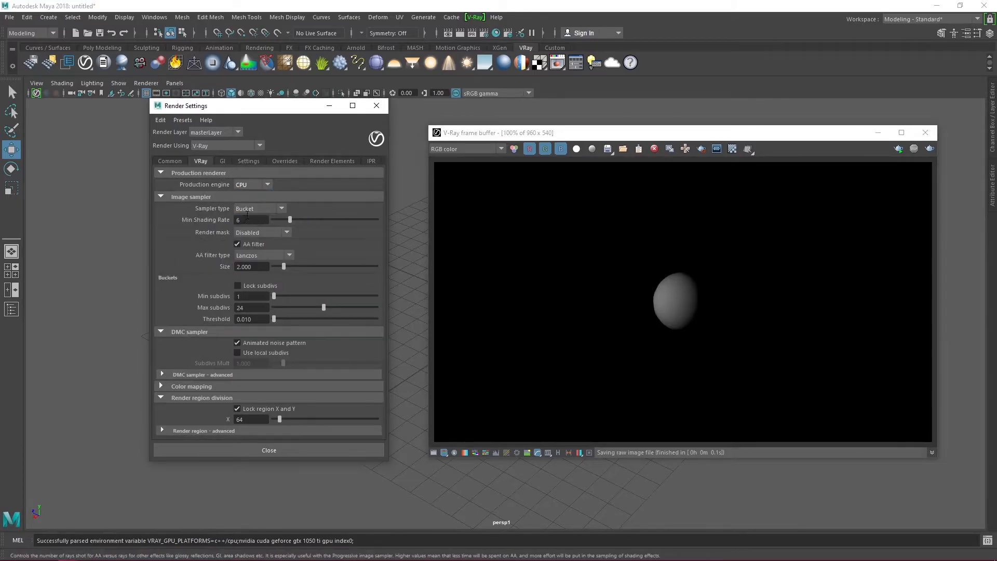
pyautogui.click(287, 256)
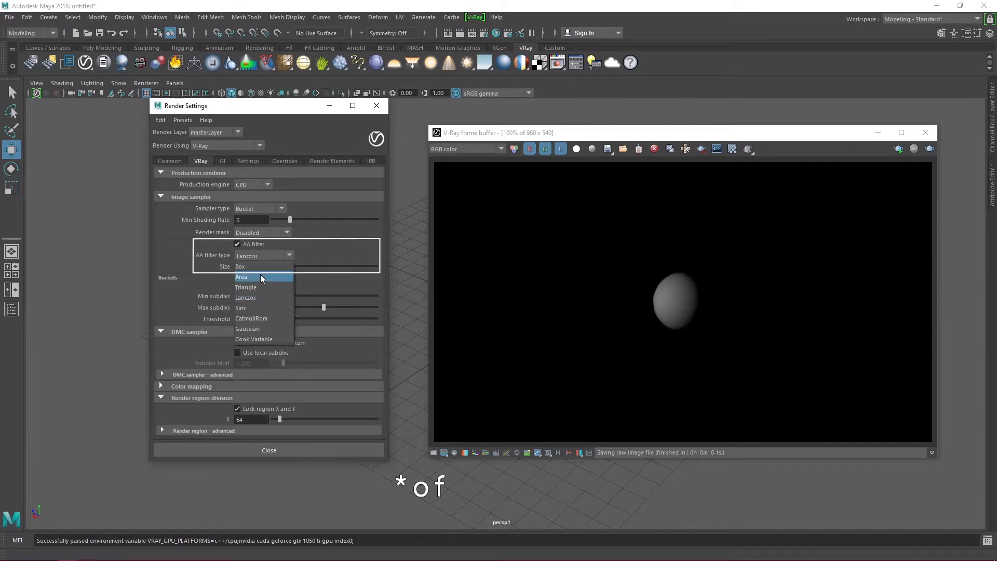
pyautogui.click(247, 328)
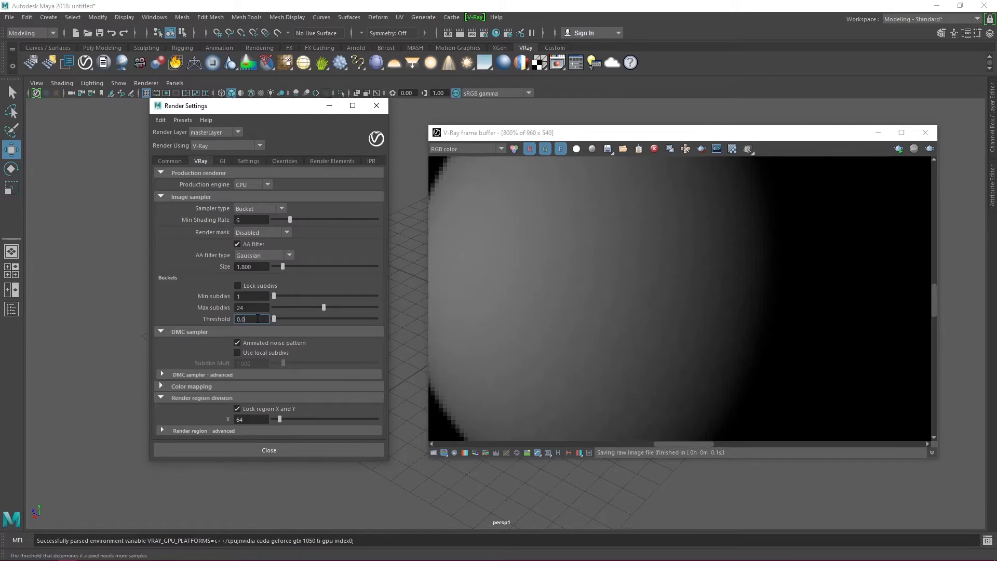
pyautogui.write('0.001')
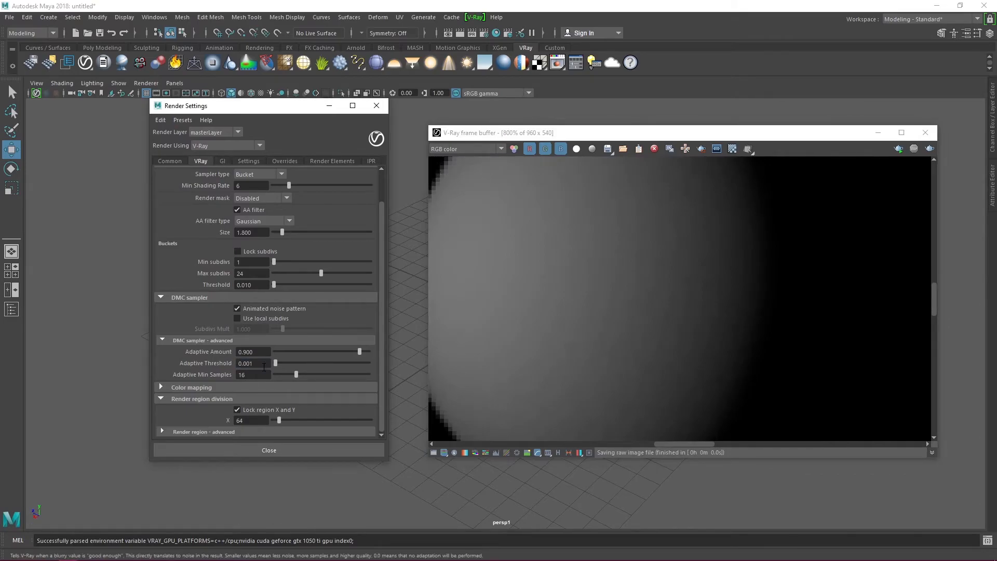
# Expand the Color mapping rollout in the VRay settings.
pyautogui.click(928, 149)
pyautogui.write('0.005')
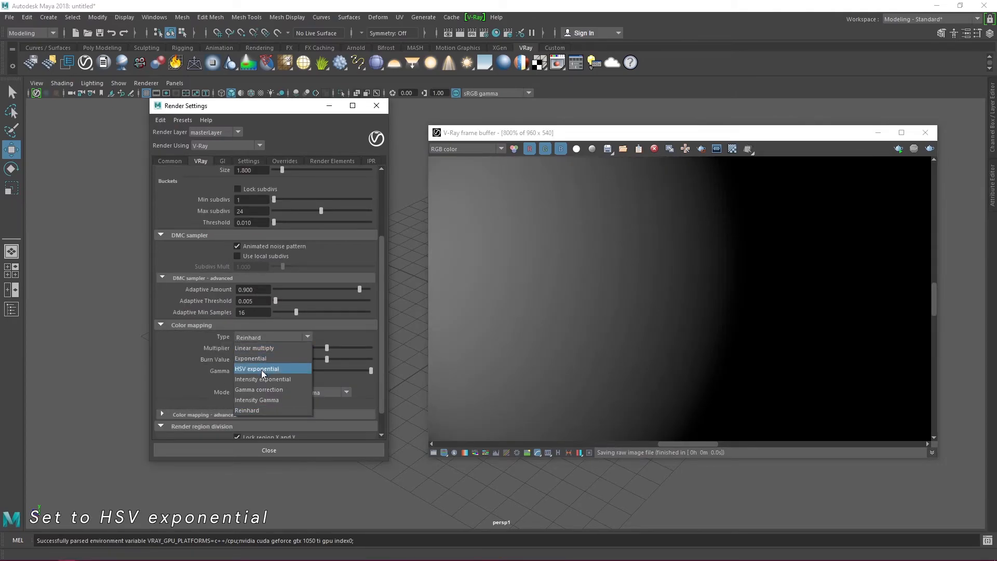
# Change the color mapping Type from Reinhard to HSV exponential.
pyautogui.click(256, 368)
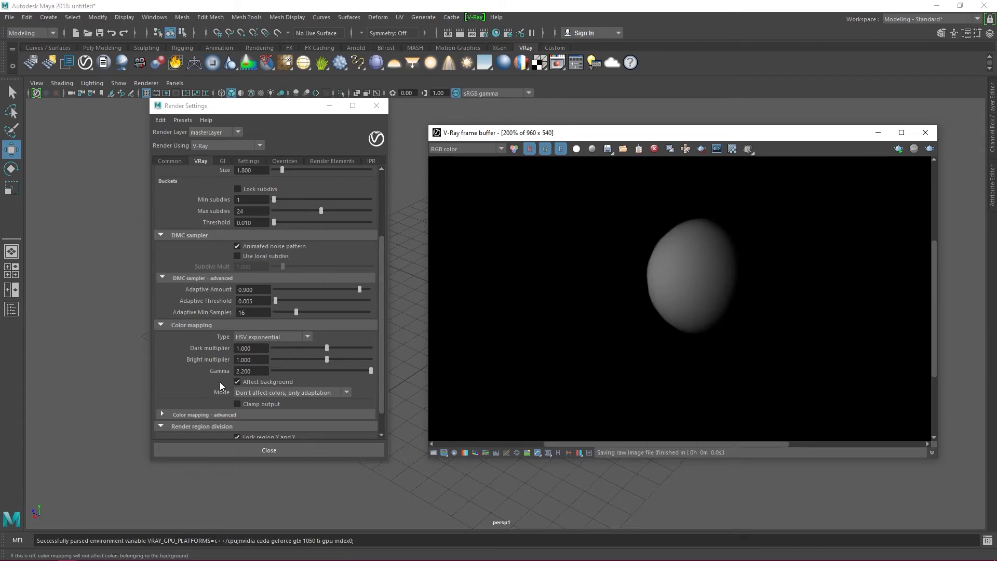
# Set the render region division bucket size to 128 and re-render the sphere.
pyautogui.scroll(-3)
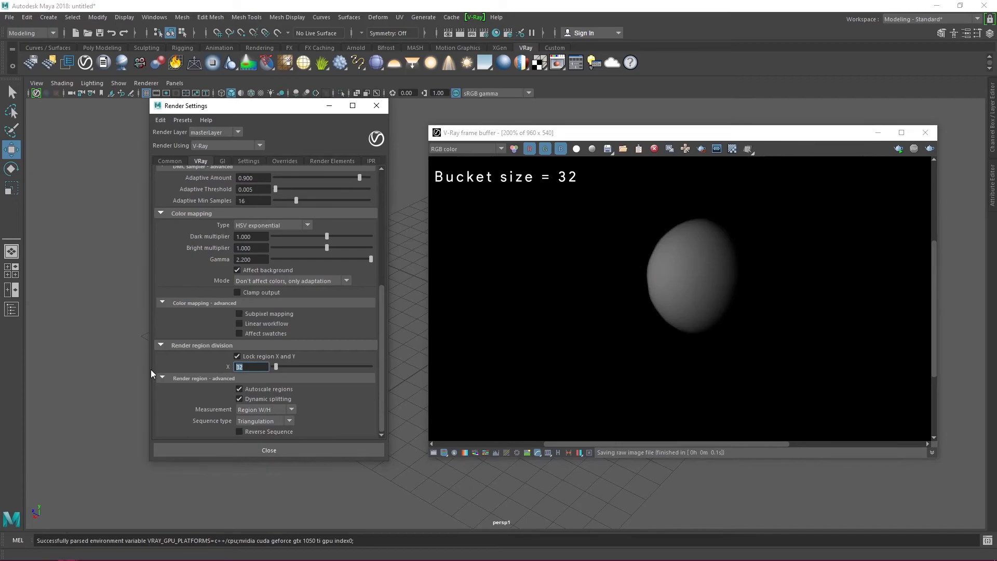
pyautogui.click(251, 367)
pyautogui.write('8')
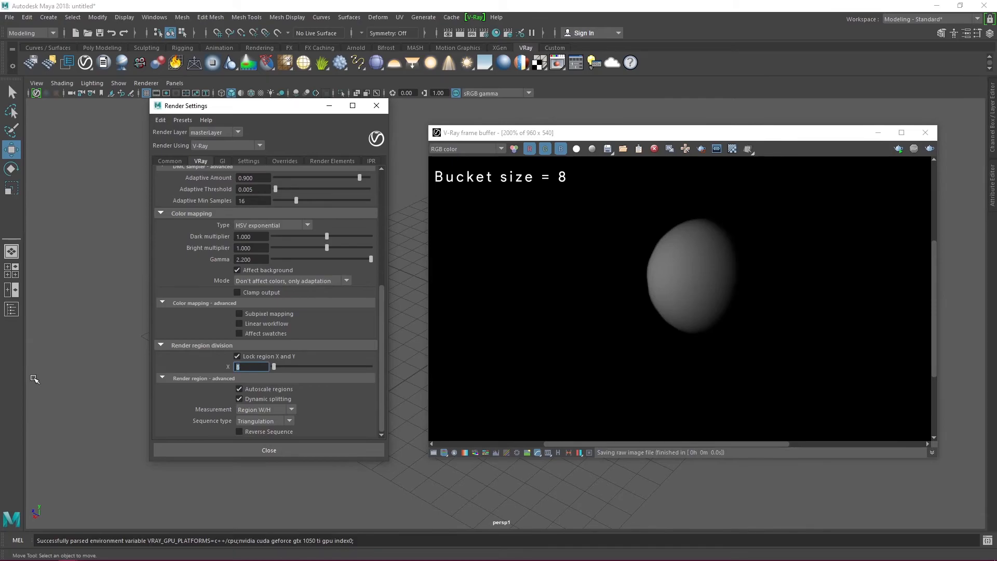
pyautogui.write('128')
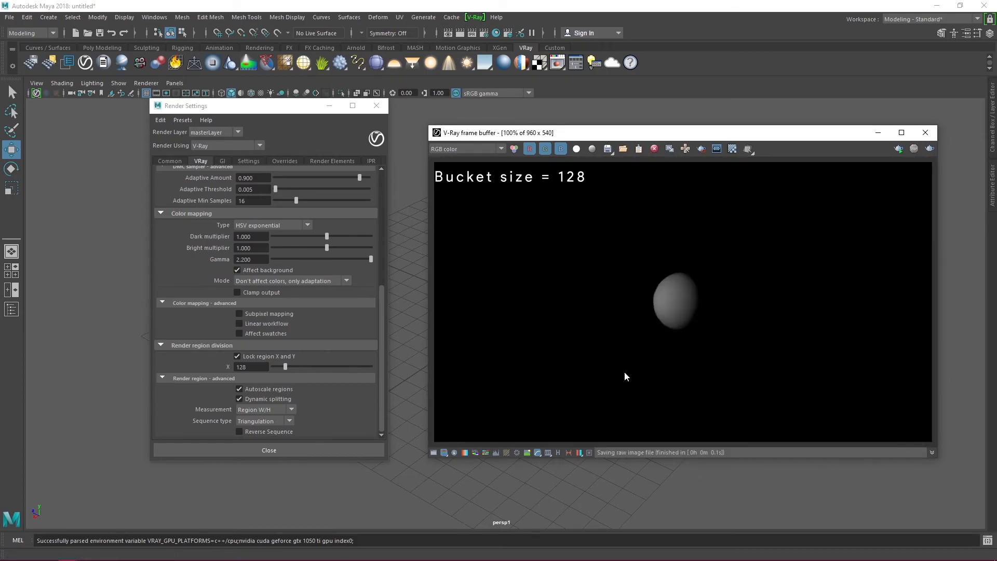
pyautogui.moveTo(340, 403)
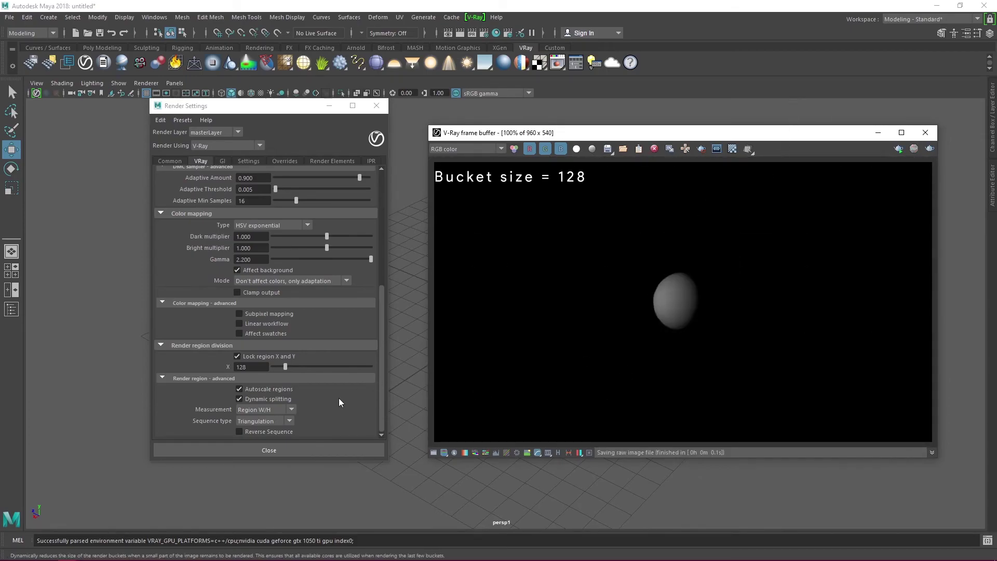